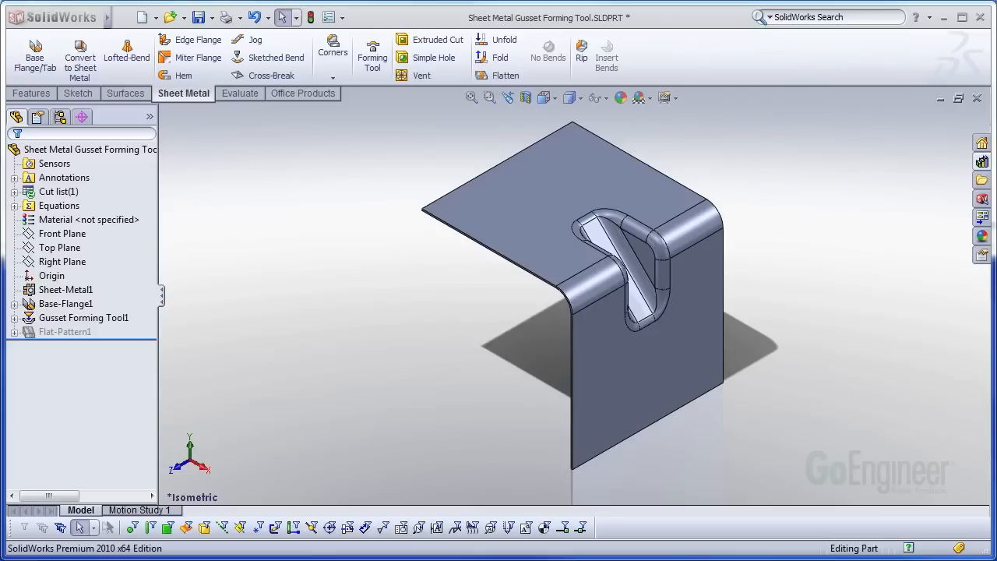
- After Flatten fails, suppress Gusset Forming Tool1 so only the plain bend shows
{"action": "left_click", "coordinate": [653, 317]}
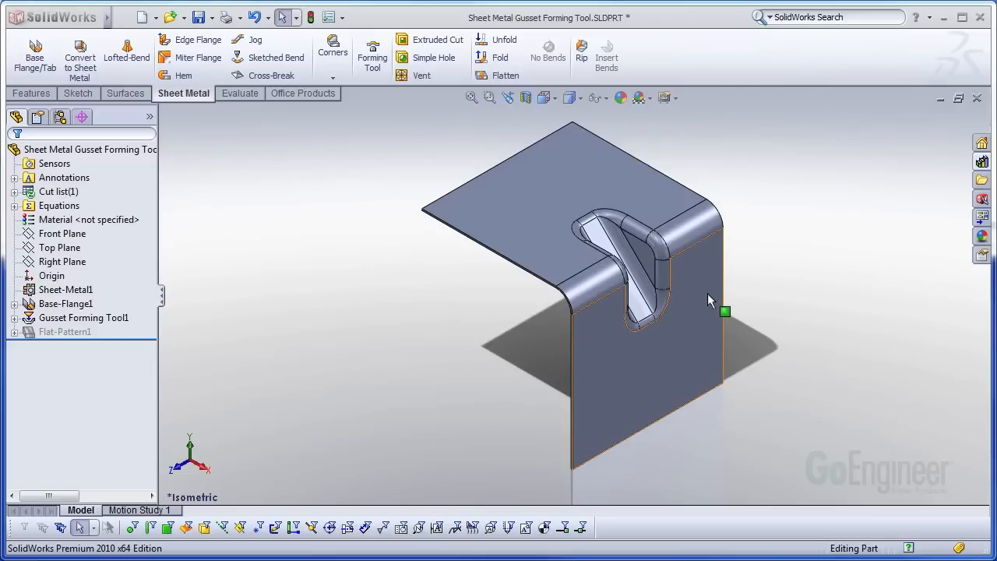
{"action": "mouse_move", "coordinate": [709, 302]}
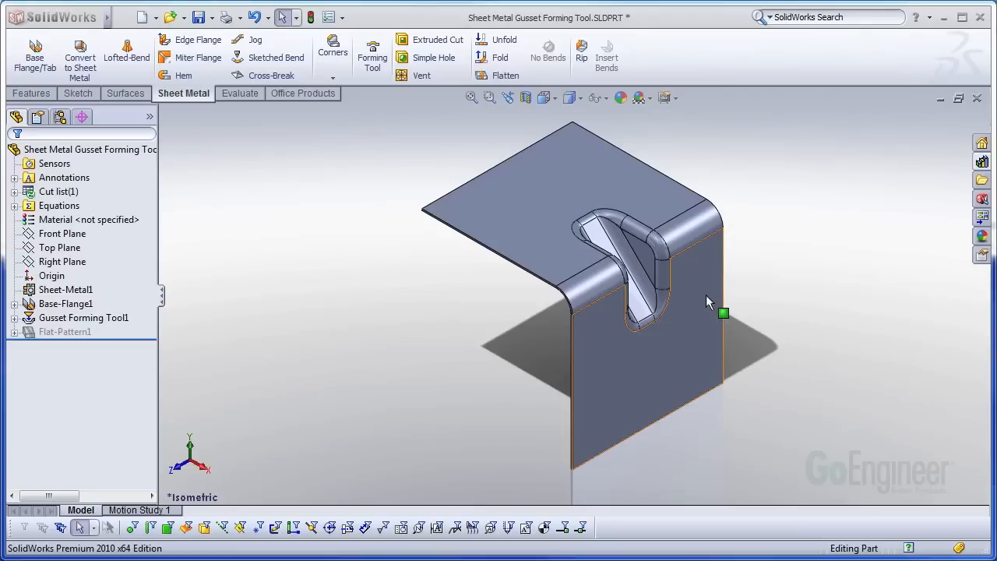
{"action": "left_click", "coordinate": [65, 303]}
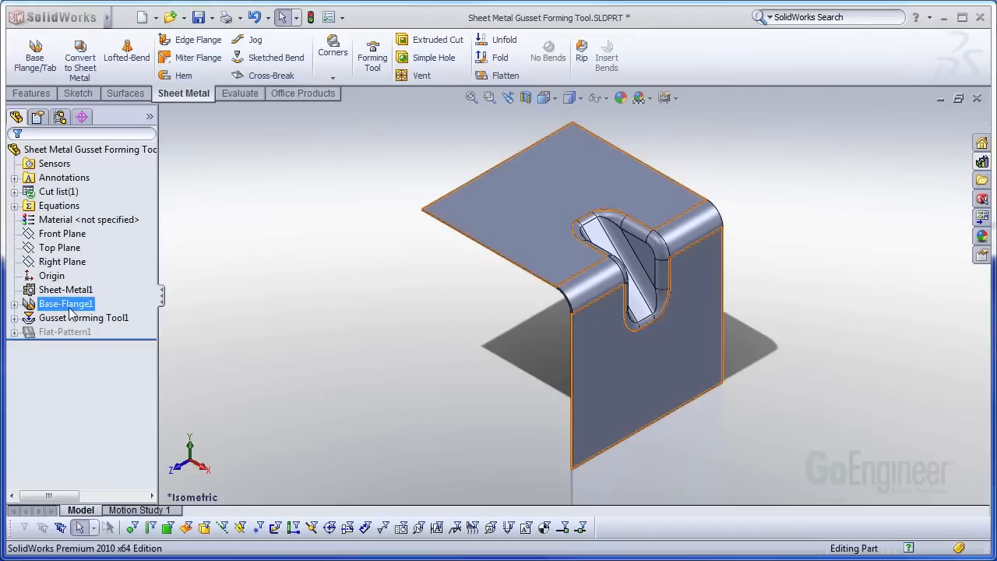
{"action": "left_click", "coordinate": [506, 75]}
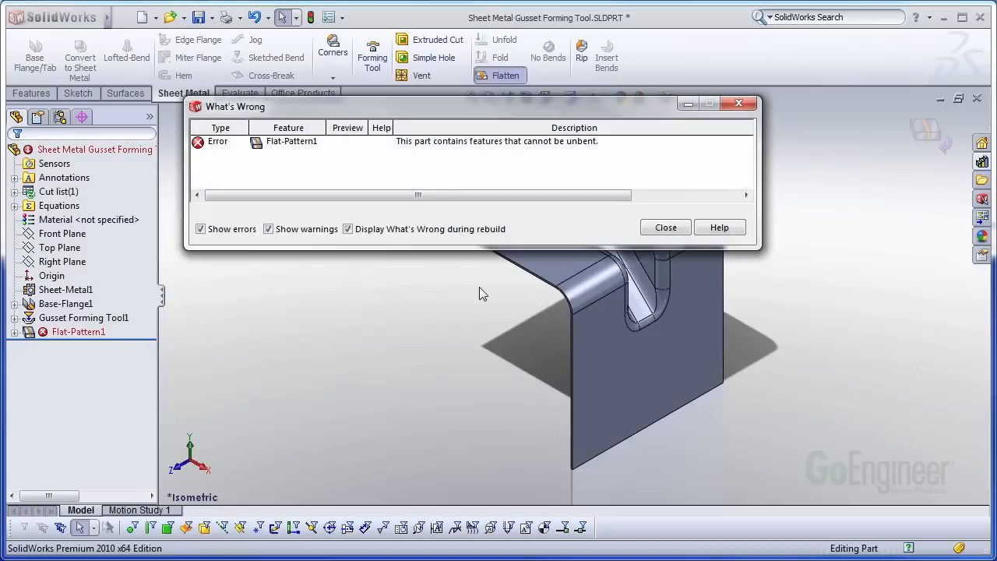
{"action": "mouse_move", "coordinate": [685, 217]}
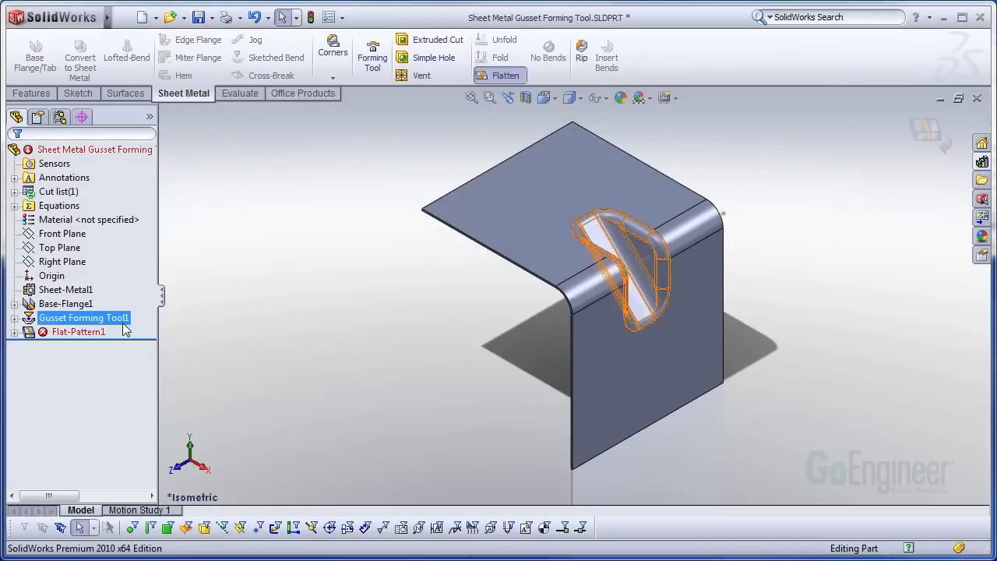
{"action": "right_click", "coordinate": [83, 317]}
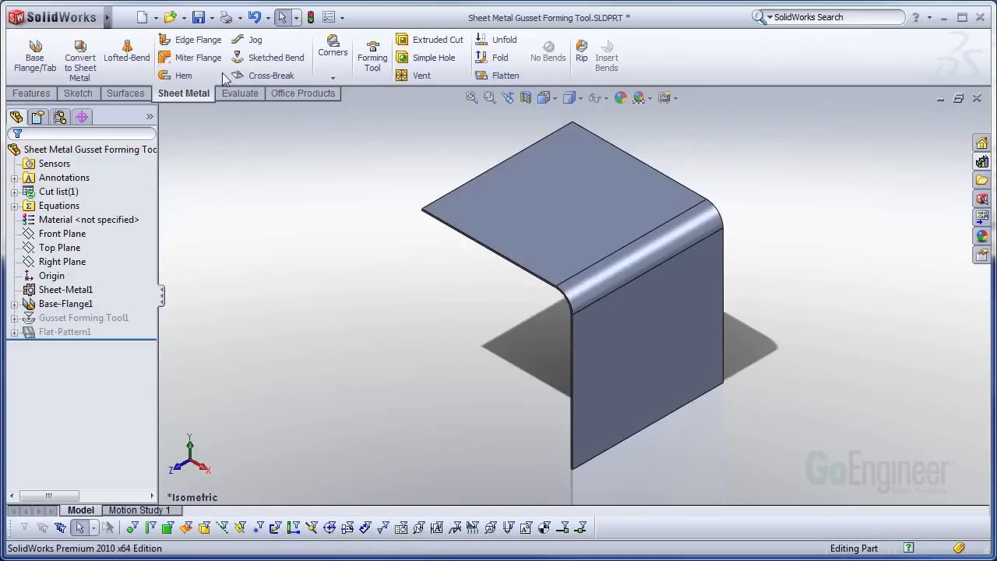
- Create a new part and sketch the L-shaped horizontal and vertical lines on Front Plane
{"action": "left_click", "coordinate": [141, 16]}
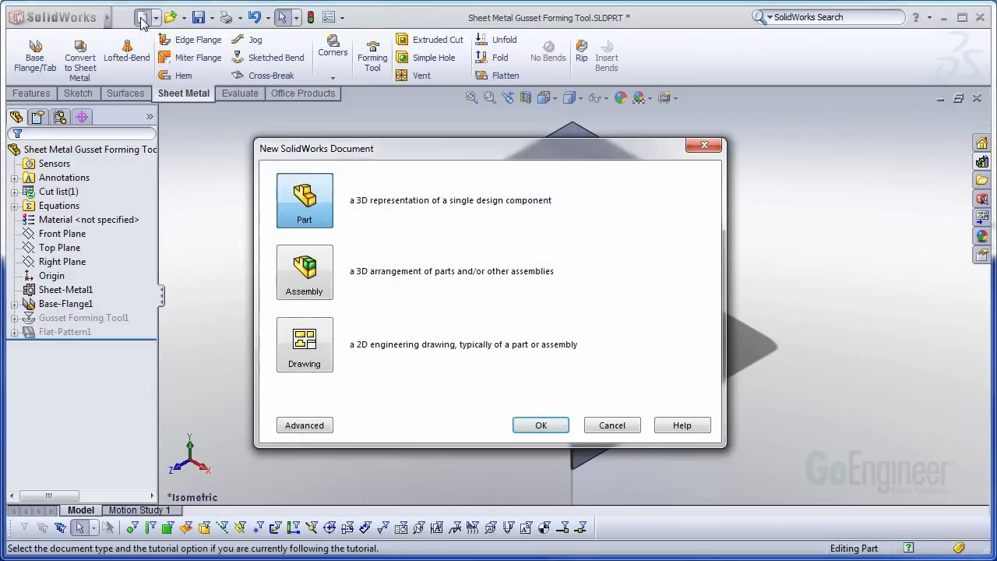
{"action": "left_click", "coordinate": [541, 425]}
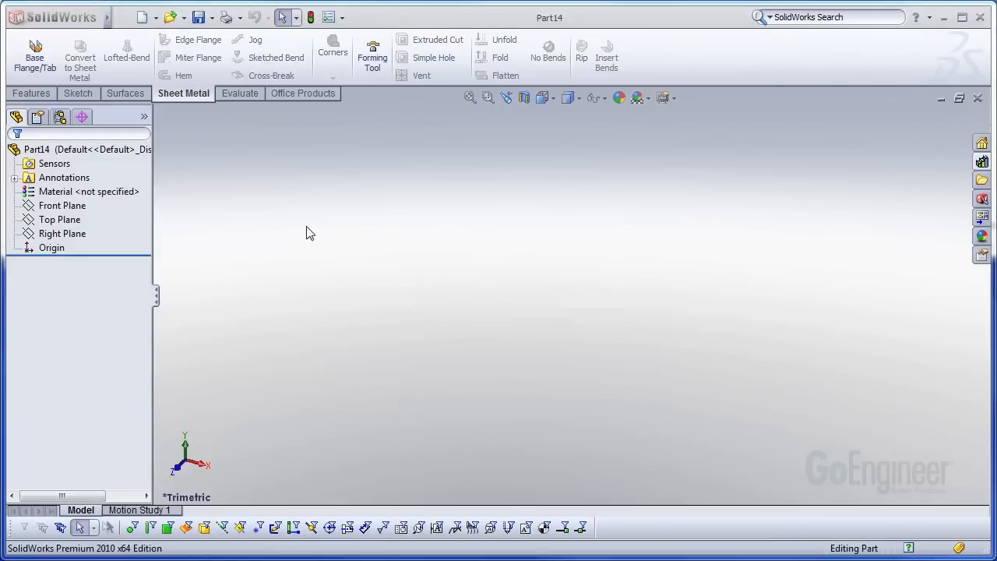
{"action": "left_click", "coordinate": [31, 93]}
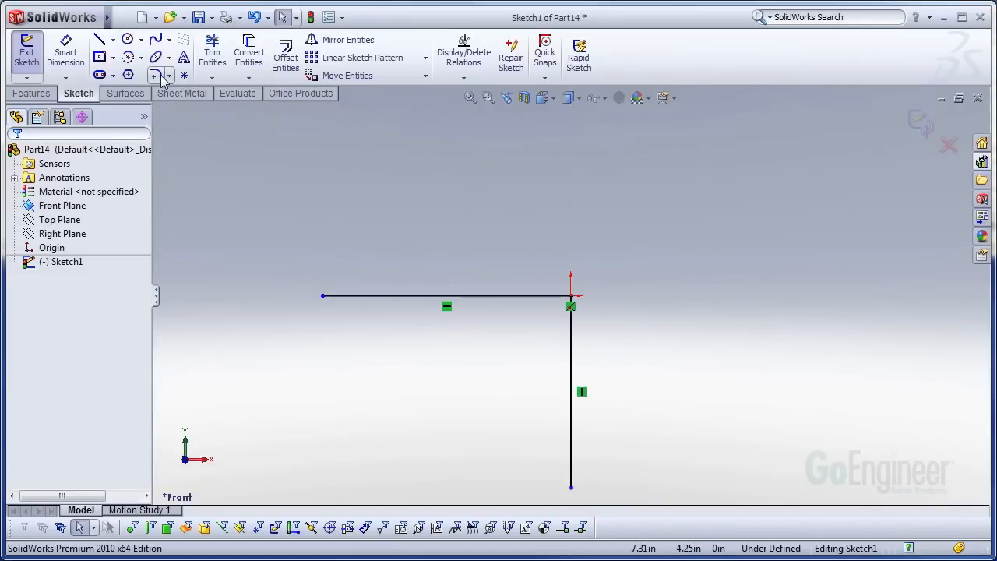
- Fillet the L sketch's corner vertex with a 0.43307087 in radius
{"action": "left_click", "coordinate": [155, 74]}
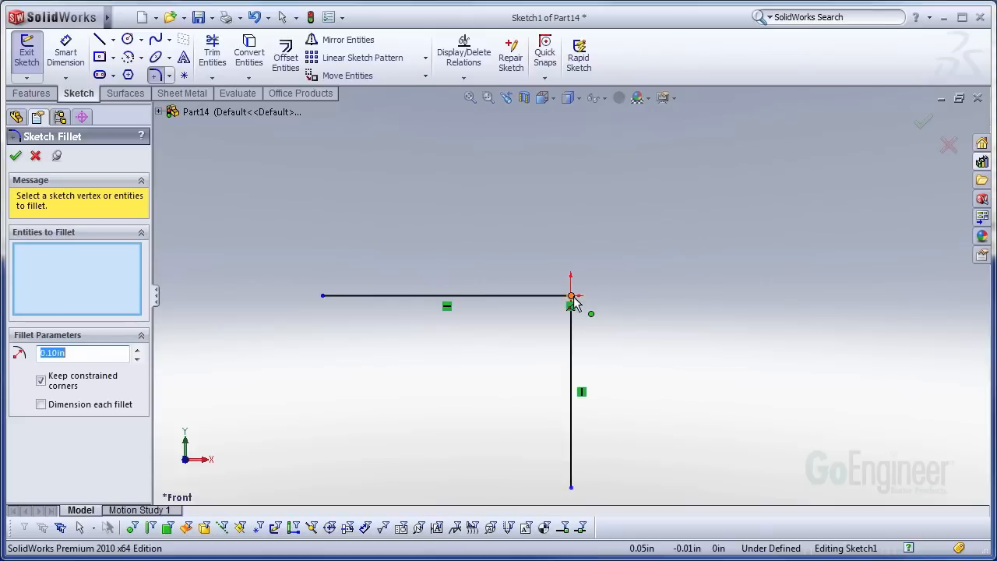
{"action": "left_click", "coordinate": [571, 305]}
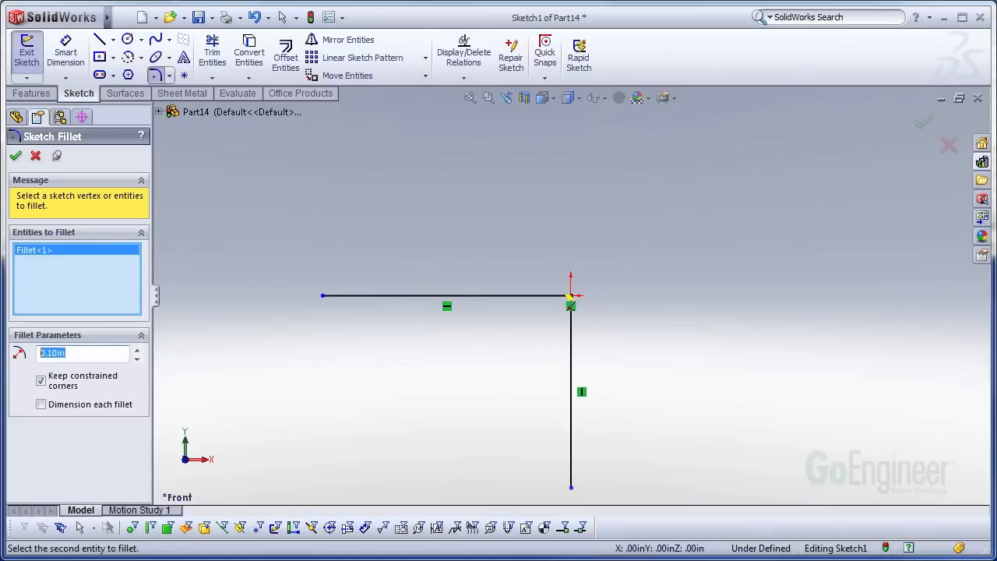
{"action": "mouse_move", "coordinate": [746, 367]}
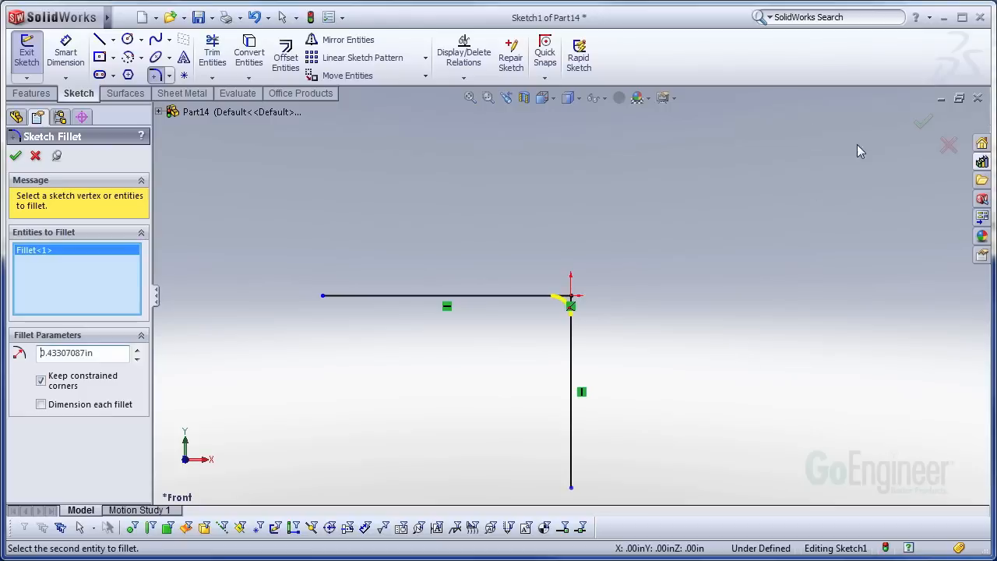
{"action": "left_click", "coordinate": [571, 306]}
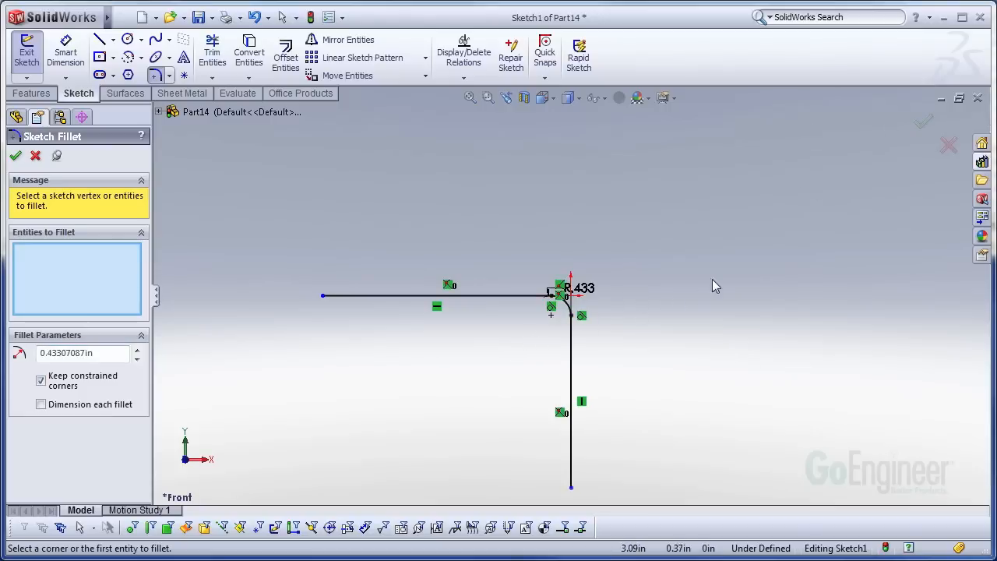
{"action": "left_click", "coordinate": [16, 155]}
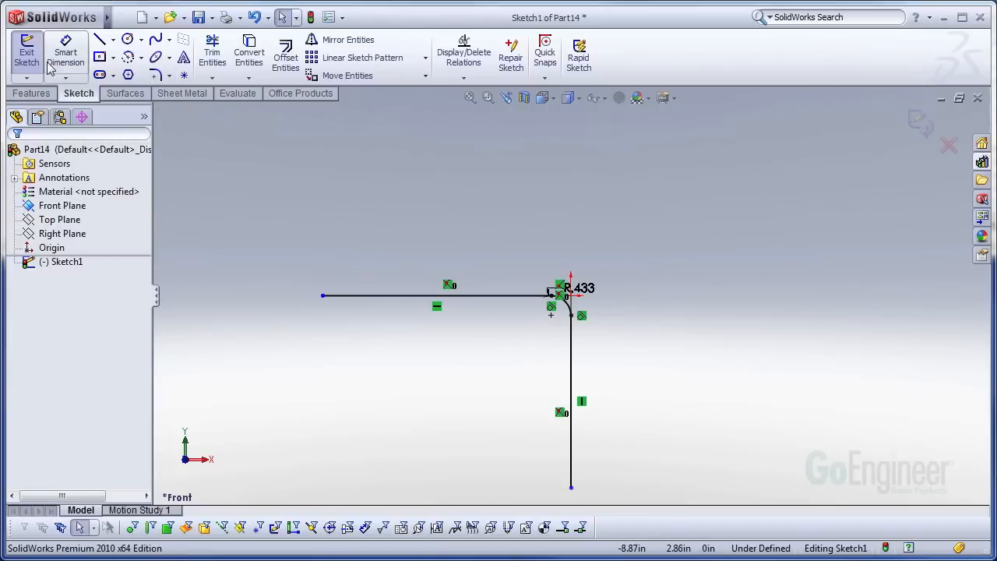
- Extrude the sketch Mid Plane to 7.51 in as a 0.10 in thin feature
{"action": "left_click", "coordinate": [33, 54]}
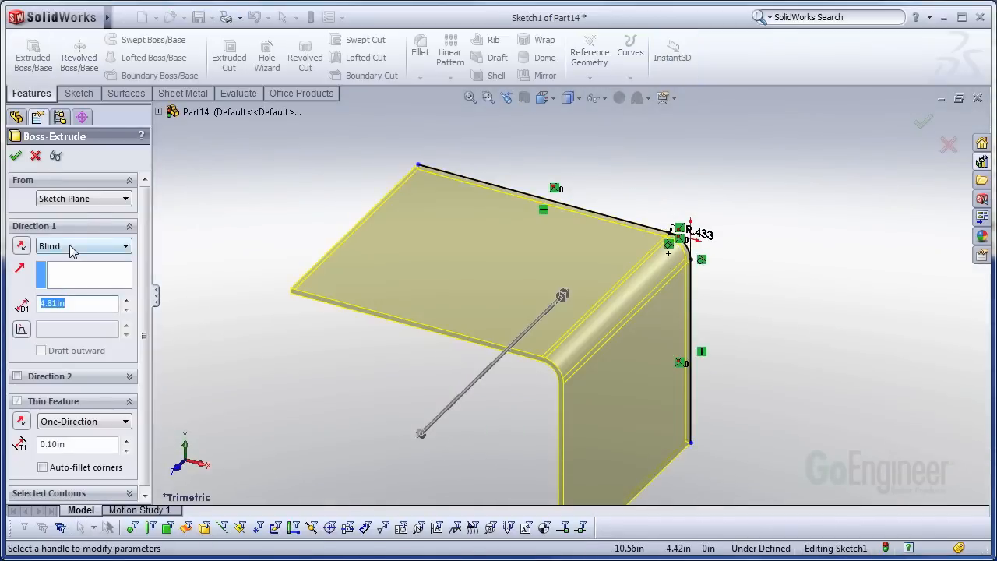
{"action": "left_click", "coordinate": [82, 245]}
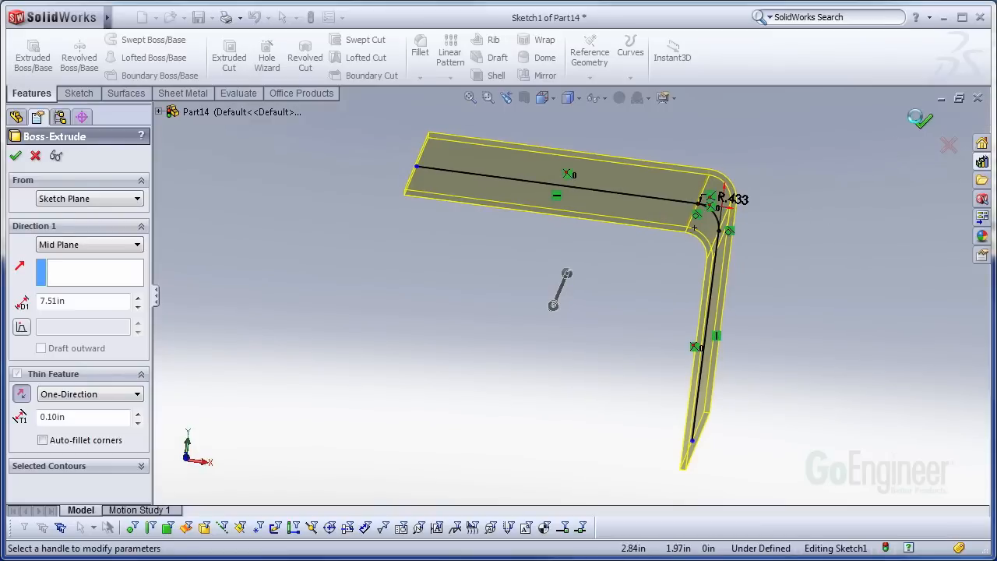
{"action": "left_click", "coordinate": [16, 155]}
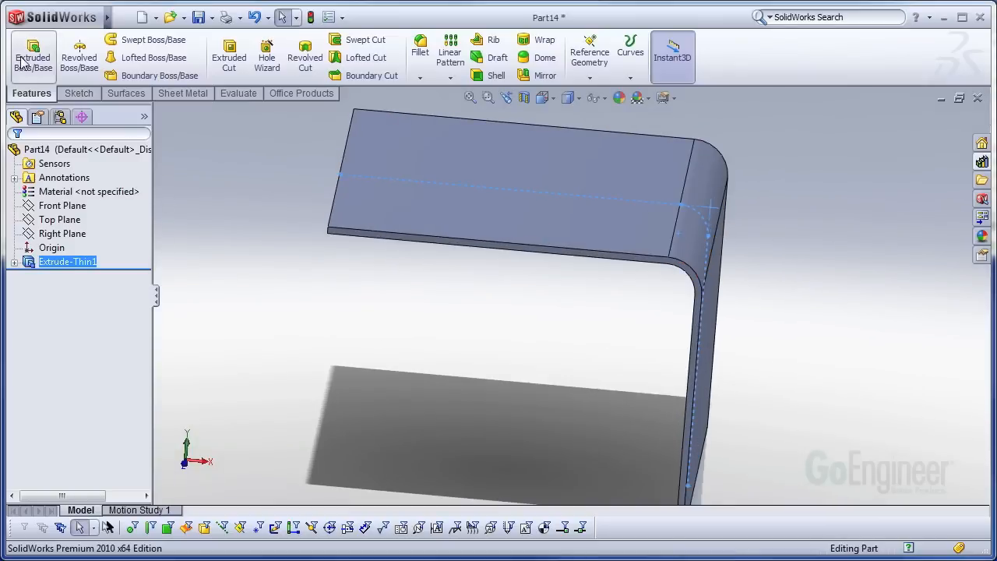
- In a Front Plane sketch, draw a diagonal line bounded by converted, trimmed bend edges
{"action": "left_click", "coordinate": [62, 205]}
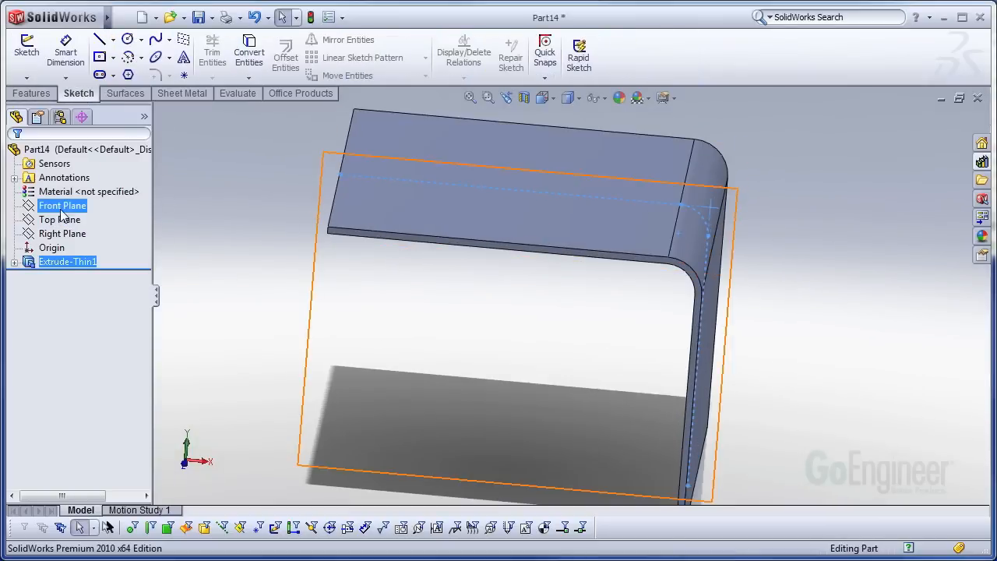
{"action": "left_click", "coordinate": [25, 50]}
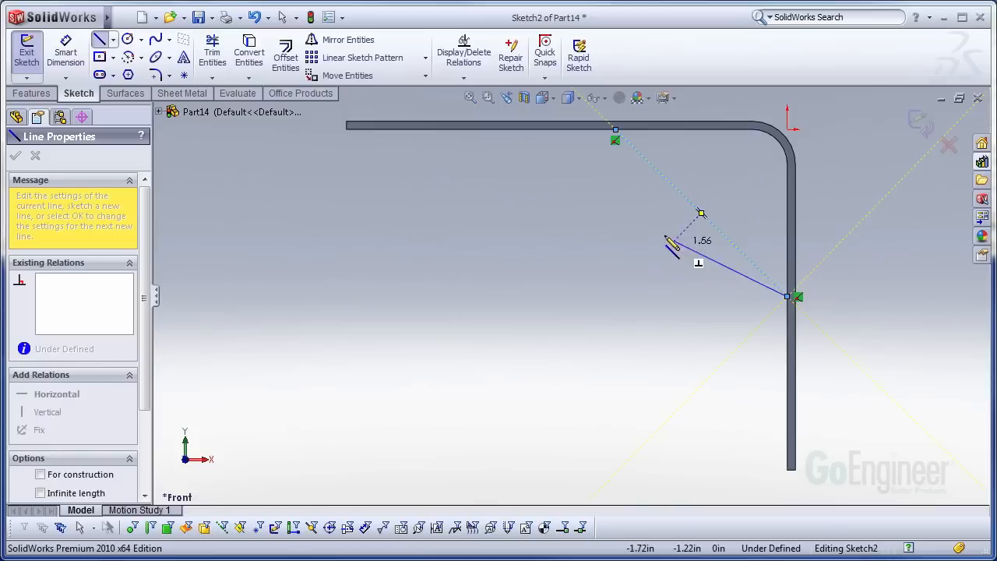
{"action": "right_click", "coordinate": [381, 132]}
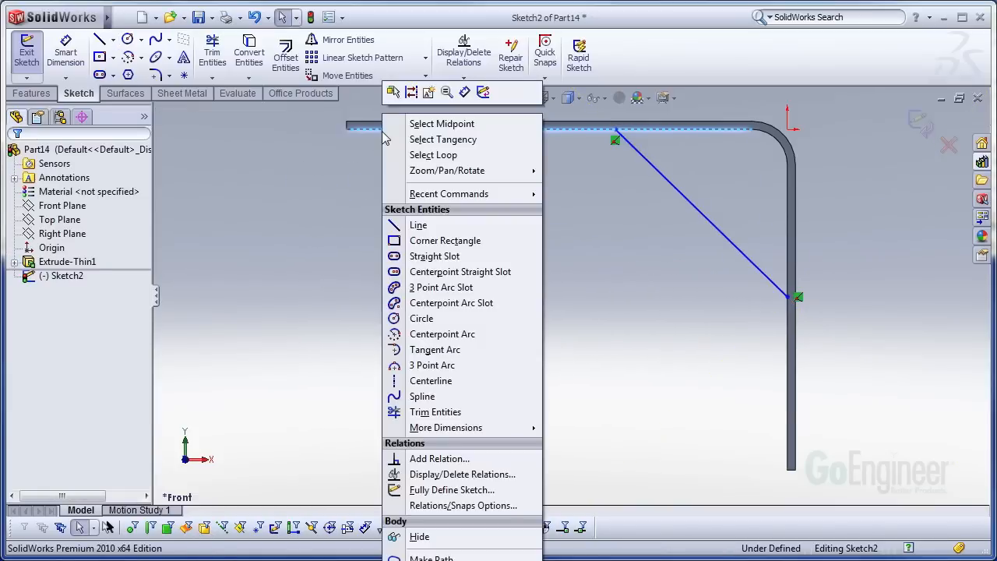
{"action": "mouse_move", "coordinate": [463, 139]}
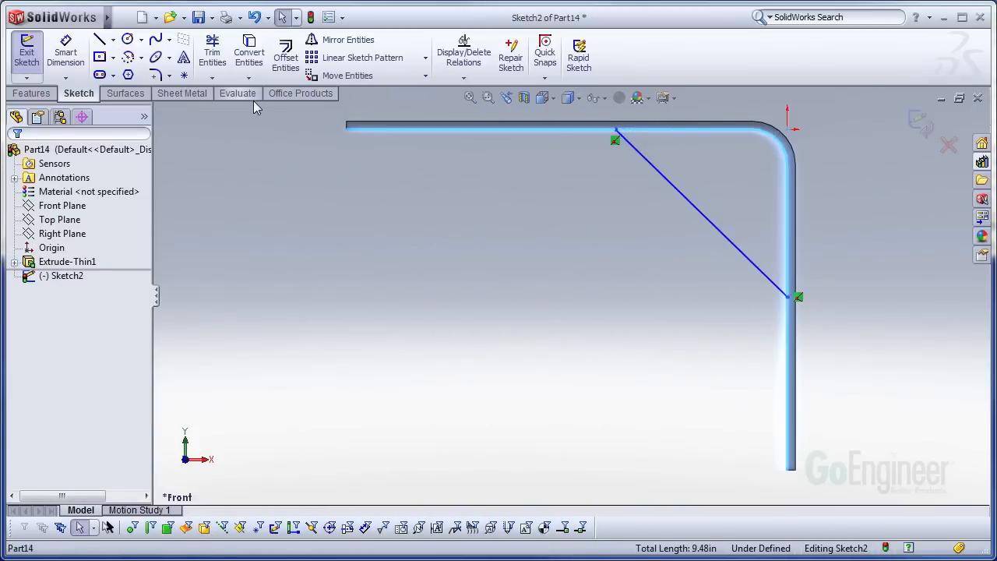
{"action": "left_click", "coordinate": [248, 53]}
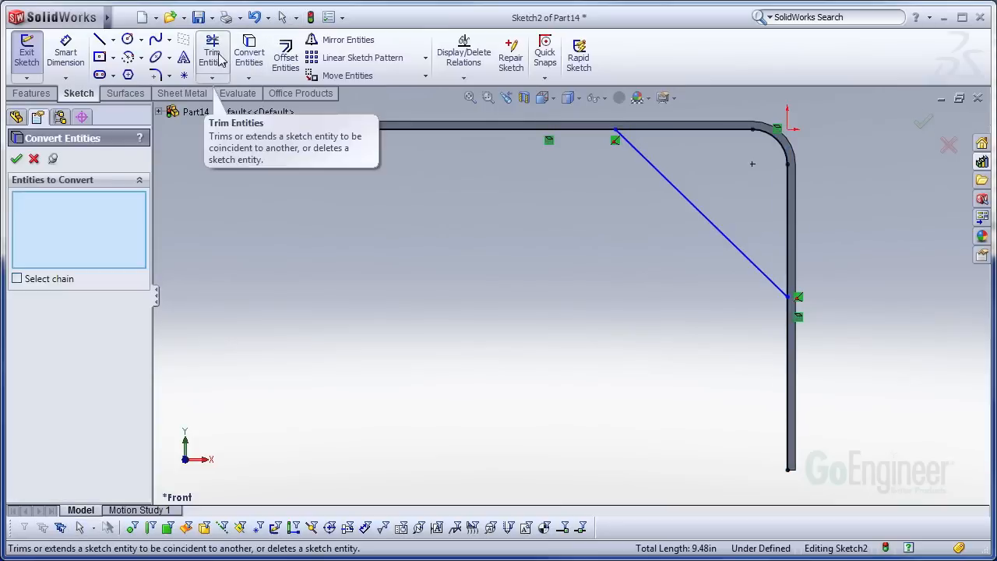
{"action": "left_click", "coordinate": [212, 55]}
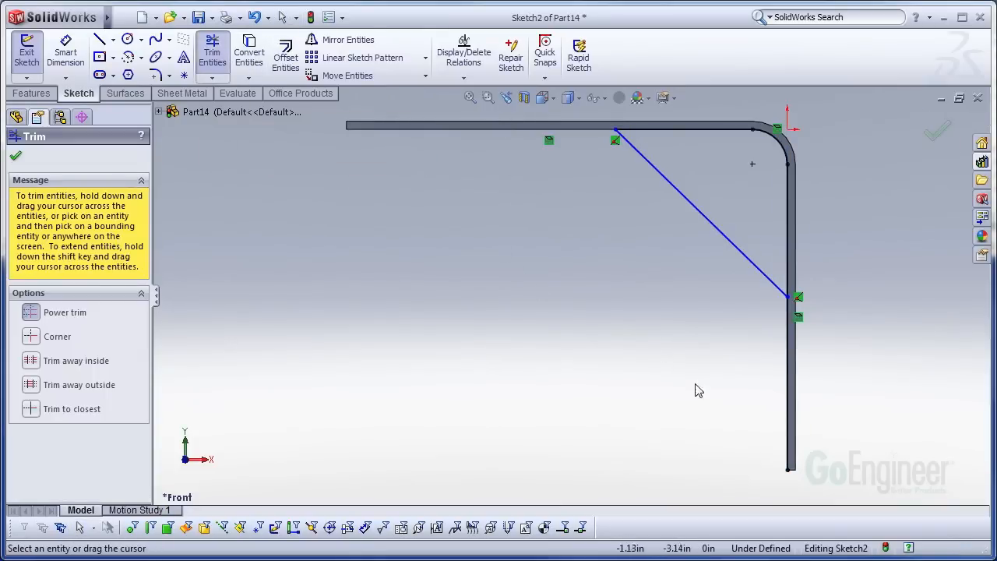
{"action": "mouse_move", "coordinate": [620, 140]}
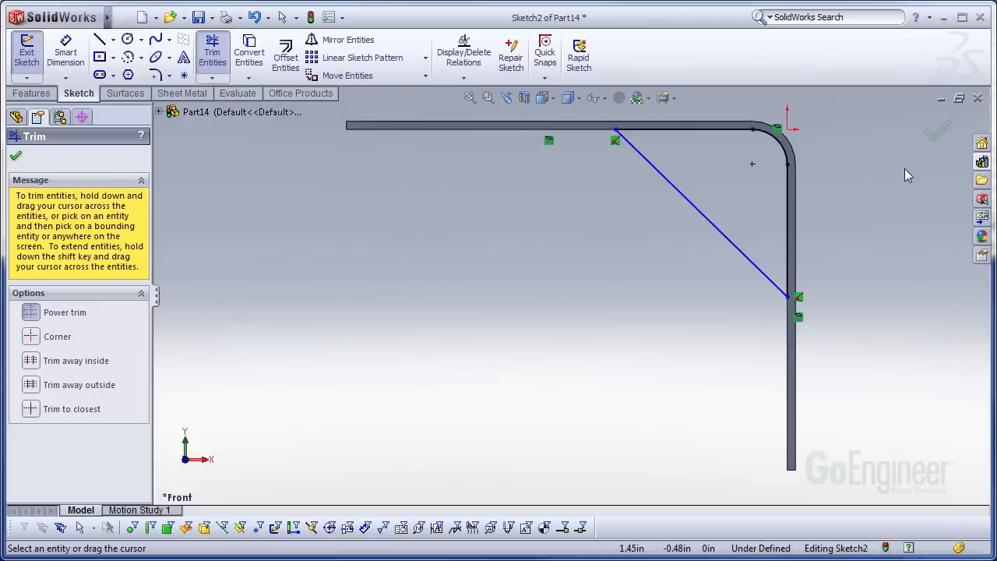
{"action": "left_click", "coordinate": [16, 155]}
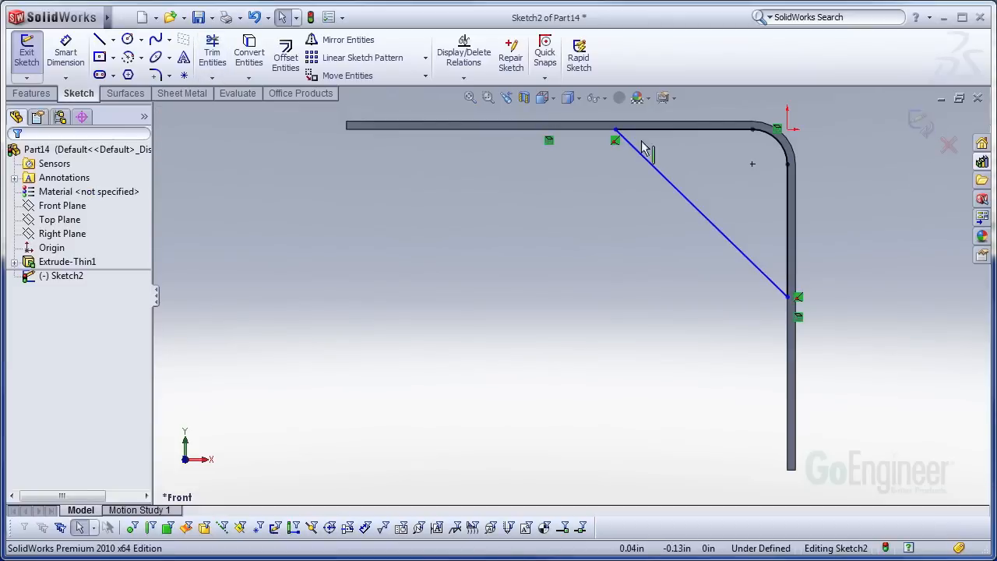
- Extrude the triangular gusset profile Mid Plane at 2.35 in as Boss-Extrude1
{"action": "left_click", "coordinate": [31, 93]}
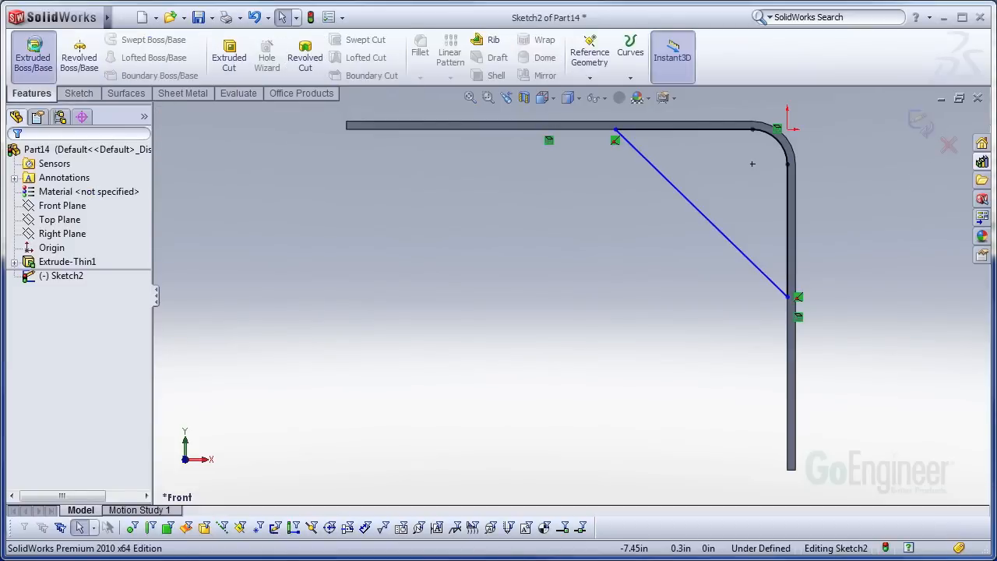
{"action": "left_click", "coordinate": [33, 57]}
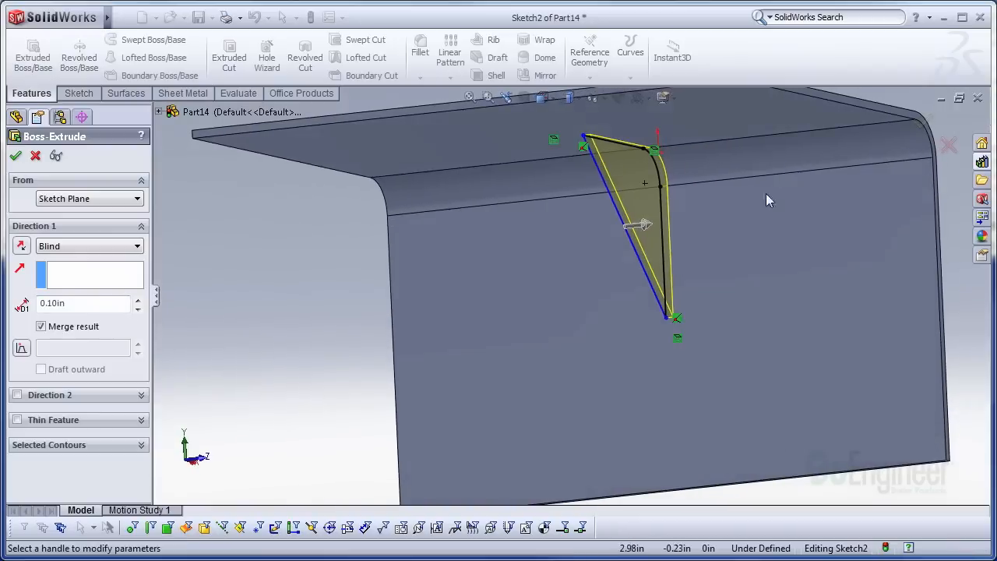
{"action": "left_click_drag", "start_coordinate": [639, 226], "coordinate": [759, 212]}
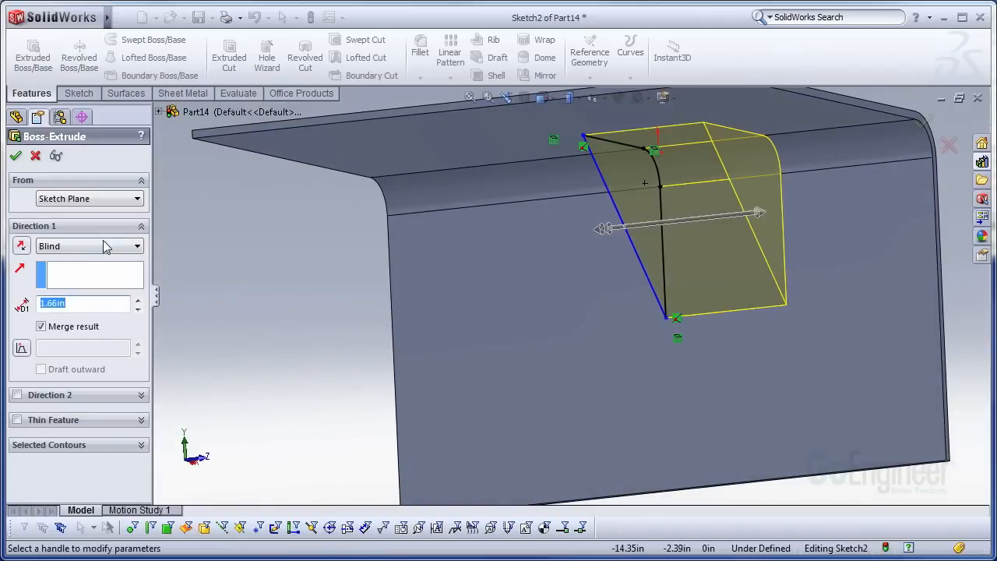
{"action": "left_click", "coordinate": [89, 244]}
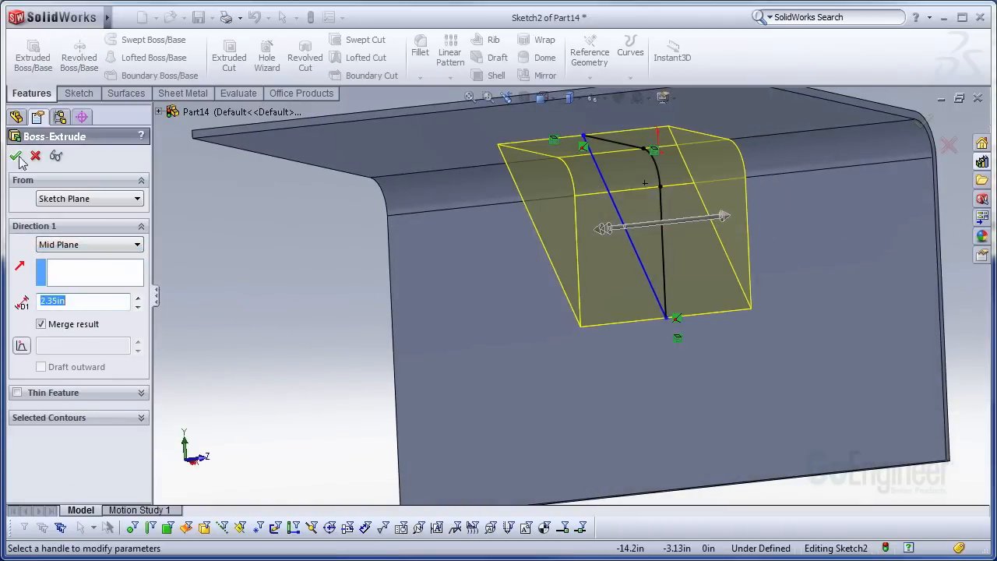
{"action": "left_click", "coordinate": [17, 156]}
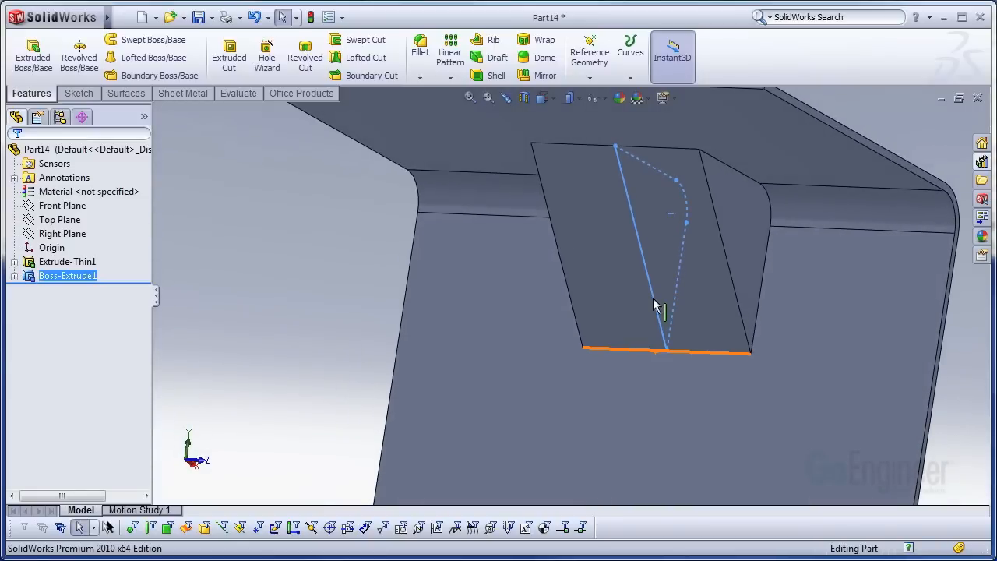
- Fillet the Boss-Extrude1 gusset edges with a 1 cm radius
{"action": "left_click", "coordinate": [419, 50]}
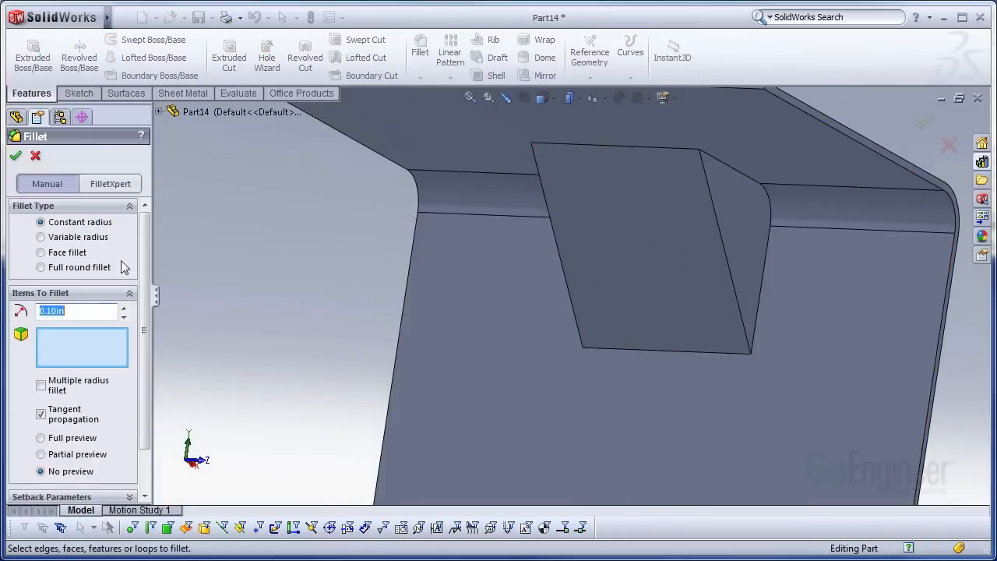
{"action": "mouse_move", "coordinate": [74, 310]}
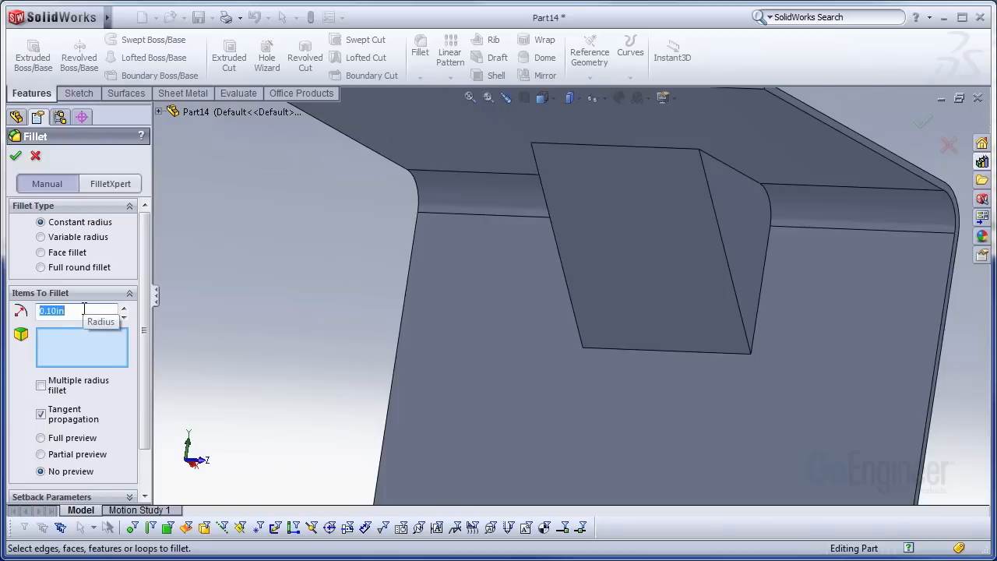
{"action": "type", "text": "1"}
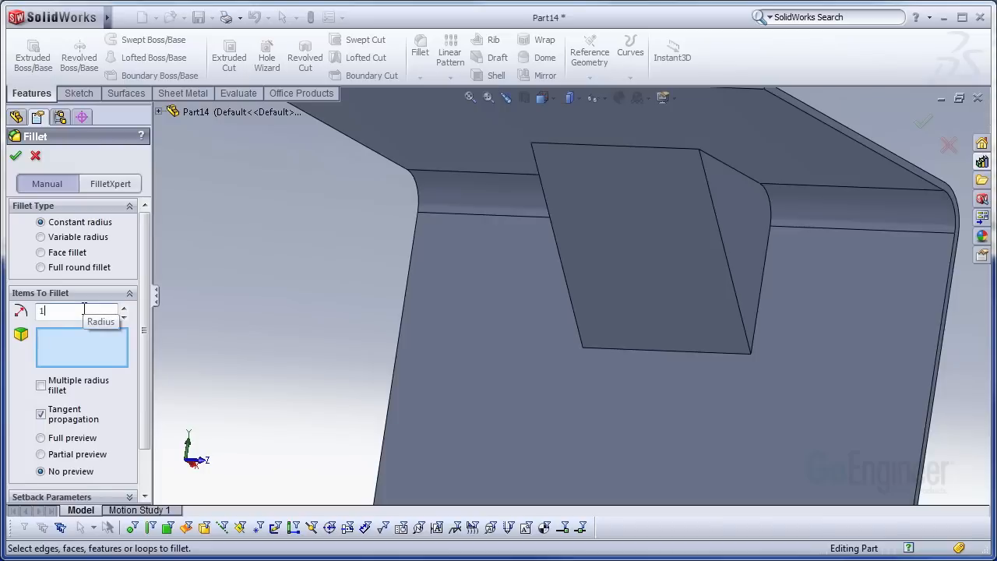
{"action": "left_click", "coordinate": [725, 254]}
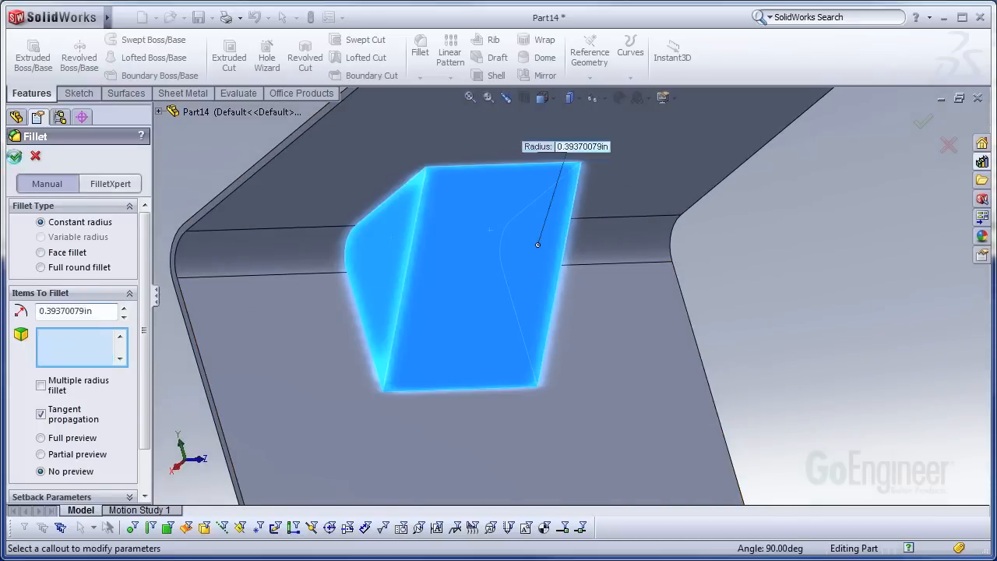
{"action": "left_click", "coordinate": [14, 156]}
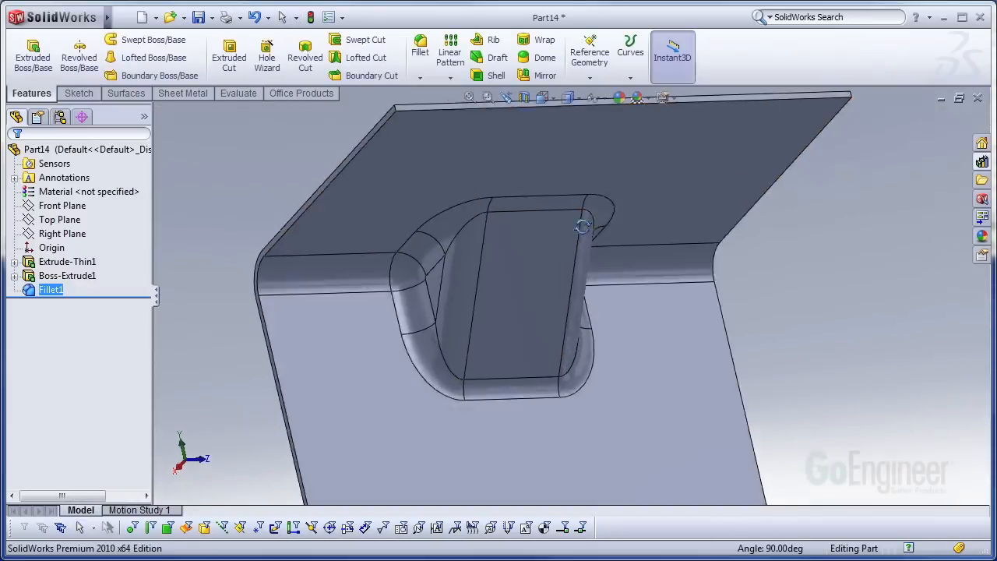
- Cut Sketch1 Through All in both directions, leaving a short section around the gusset
{"action": "left_click_drag", "start_coordinate": [580, 225], "coordinate": [518, 240]}
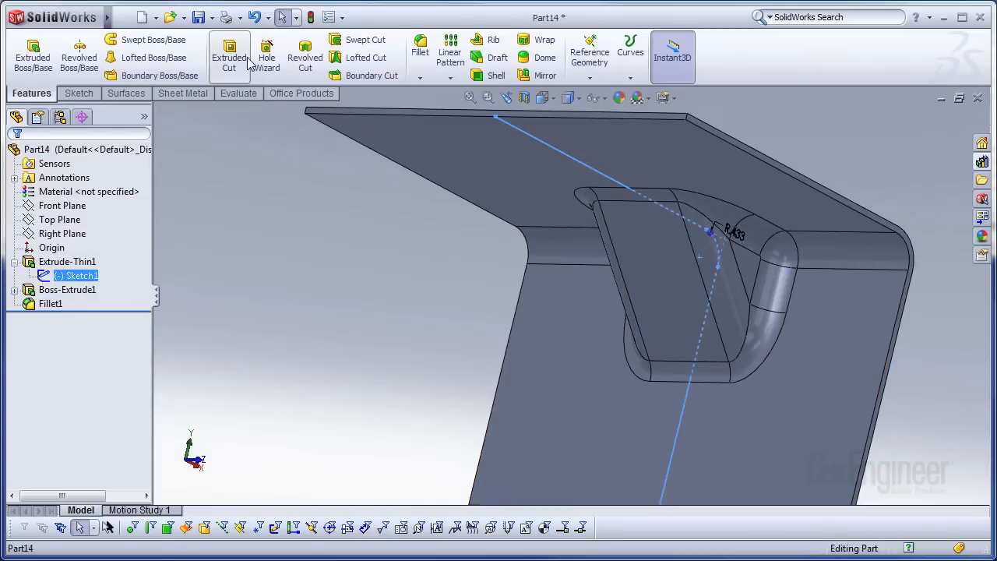
{"action": "left_click", "coordinate": [229, 57]}
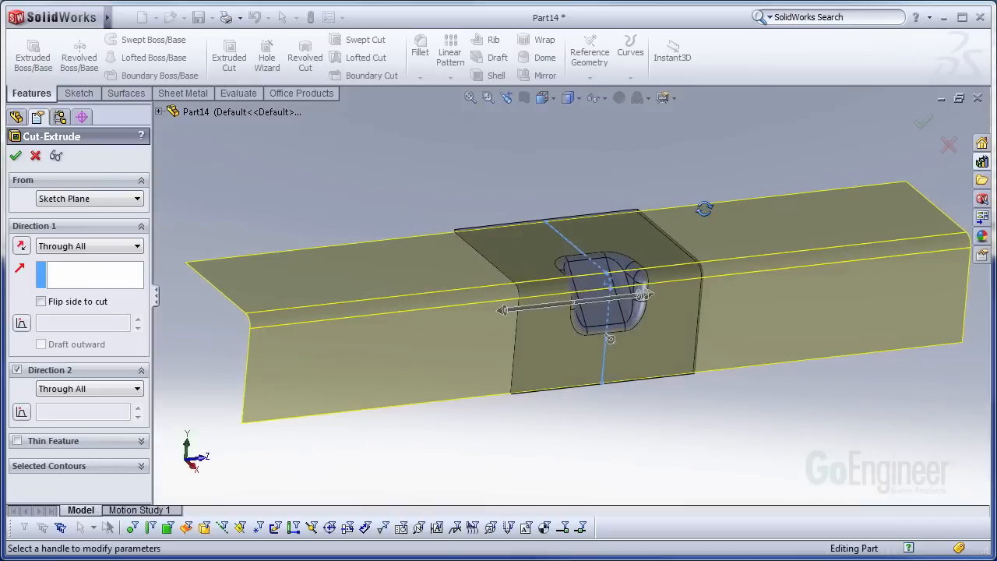
{"action": "left_click", "coordinate": [15, 155]}
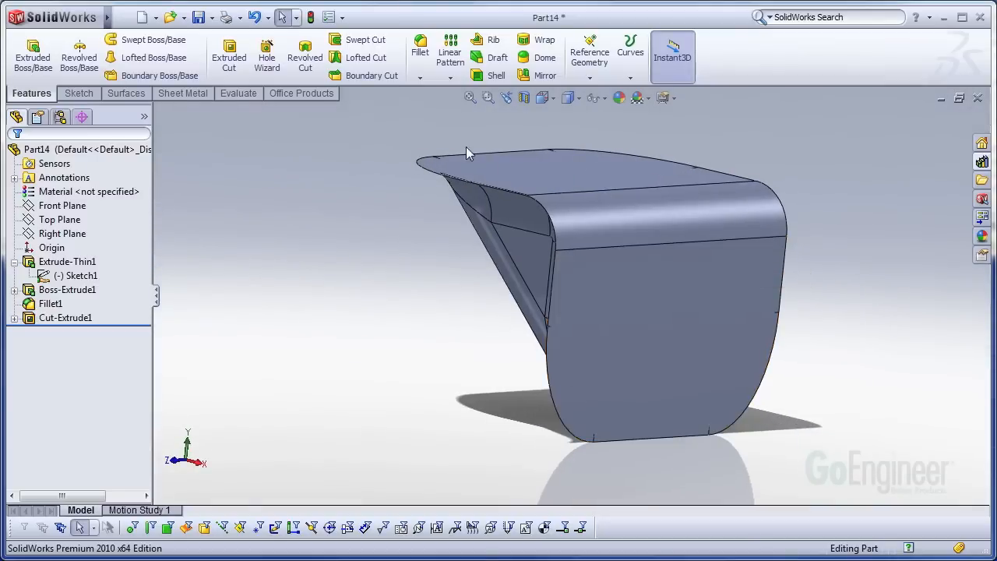
- Create FormTool1 from the gusset section with the flat front face as stopping face
{"action": "left_click", "coordinate": [184, 93]}
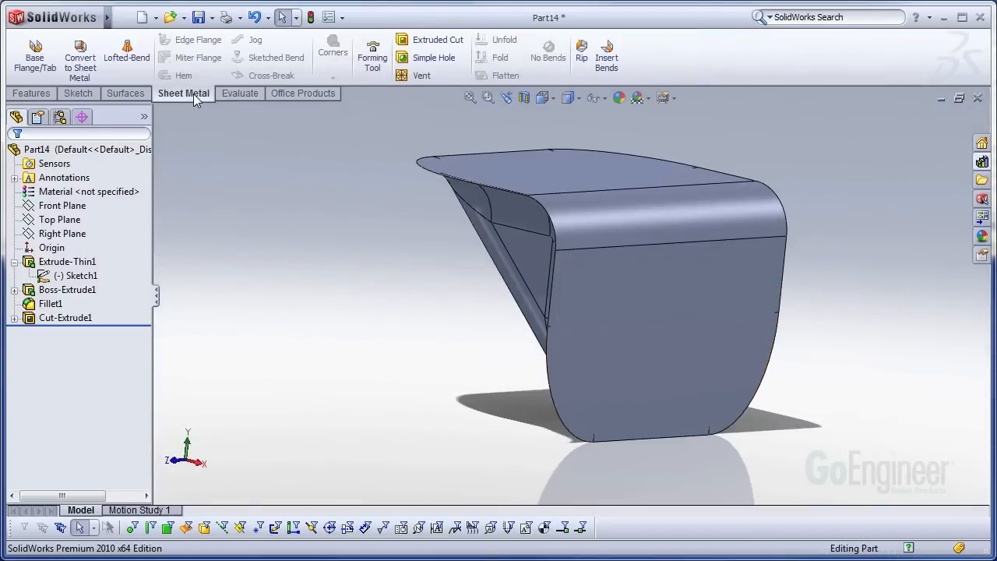
{"action": "mouse_move", "coordinate": [372, 55]}
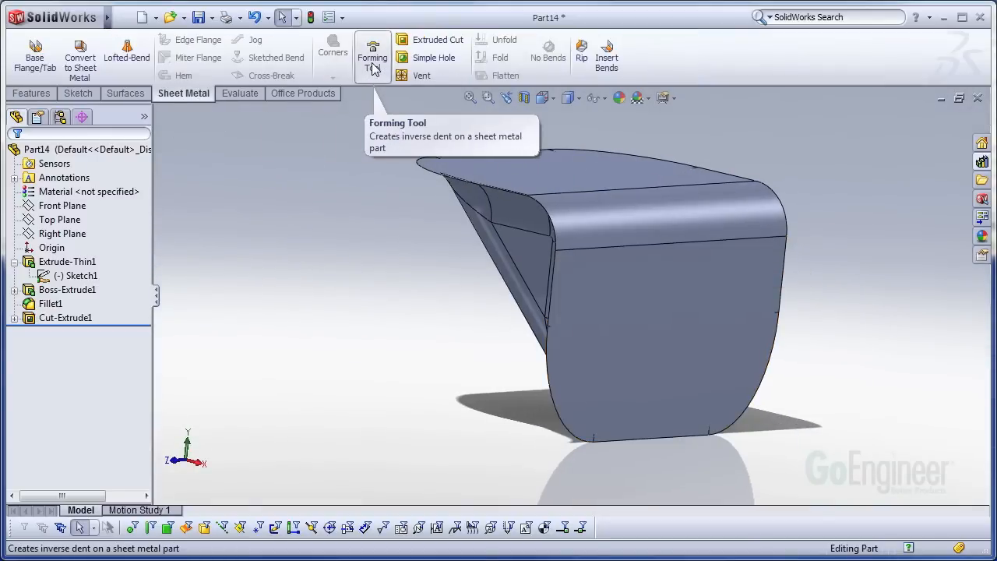
{"action": "left_click", "coordinate": [208, 17]}
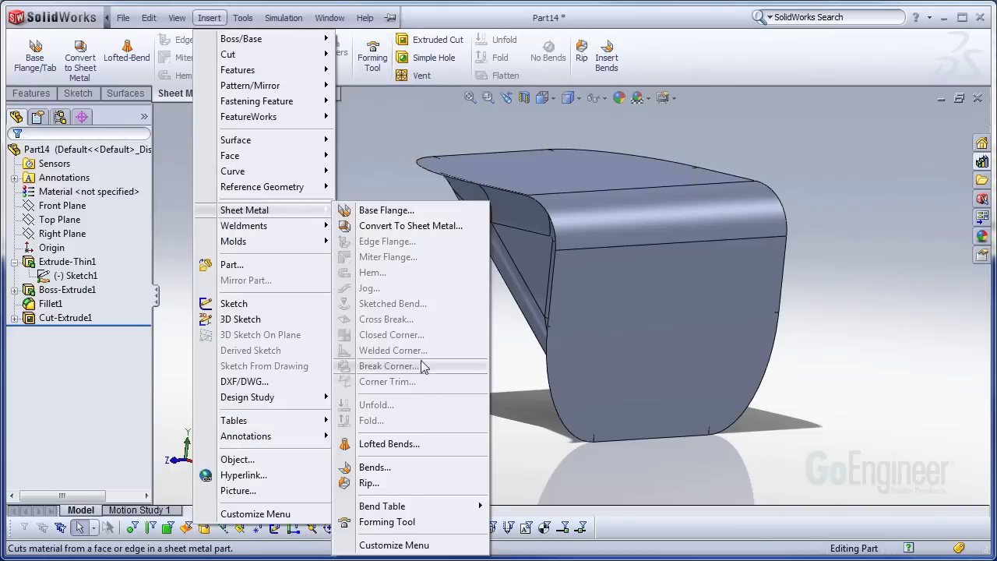
{"action": "mouse_move", "coordinate": [387, 521]}
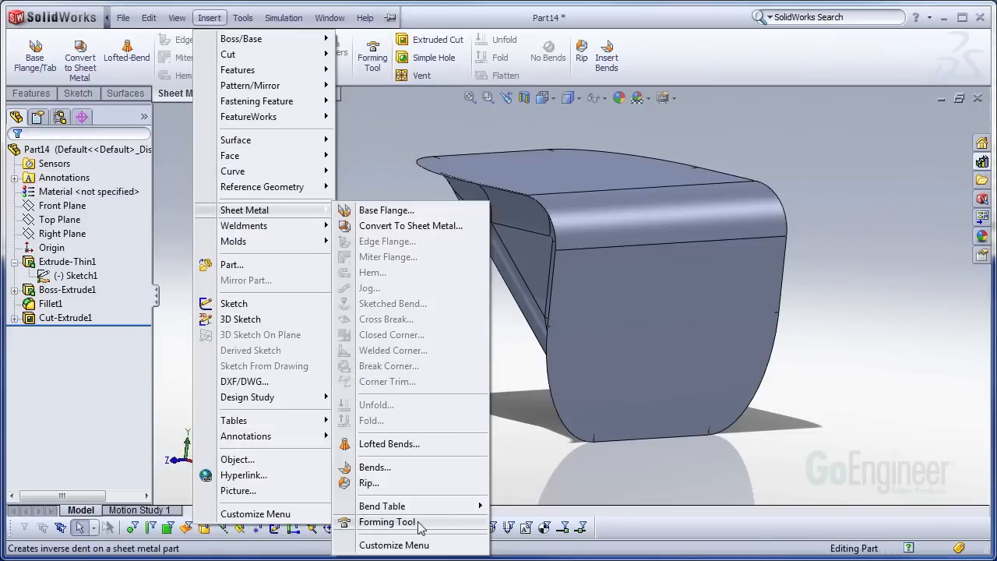
{"action": "left_click", "coordinate": [386, 521]}
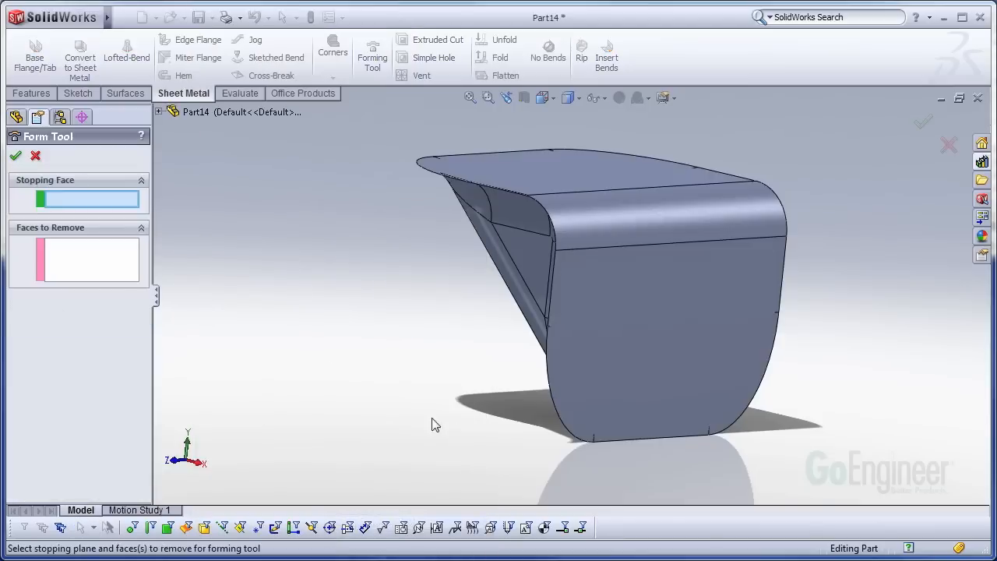
{"action": "mouse_move", "coordinate": [273, 227]}
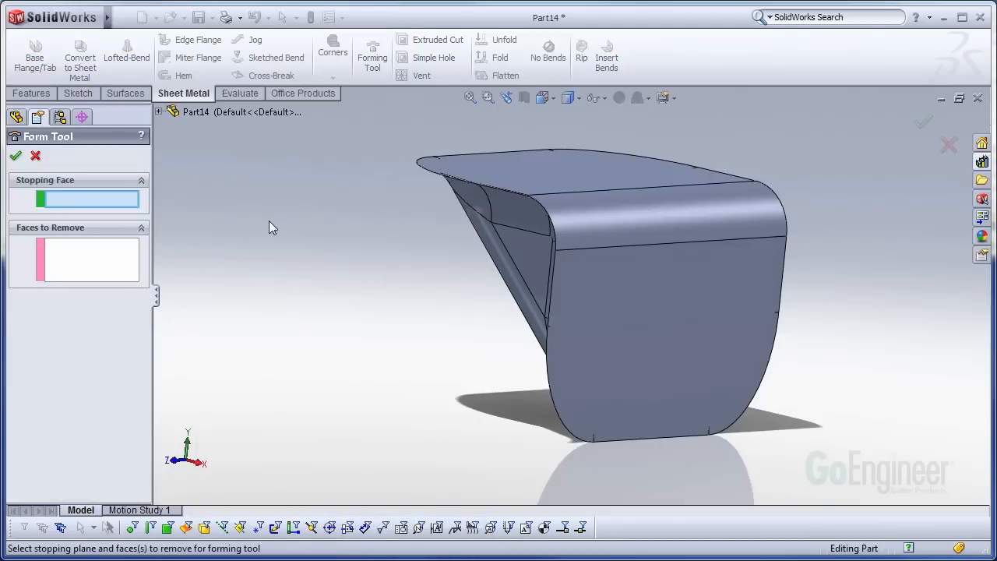
{"action": "left_click", "coordinate": [631, 310]}
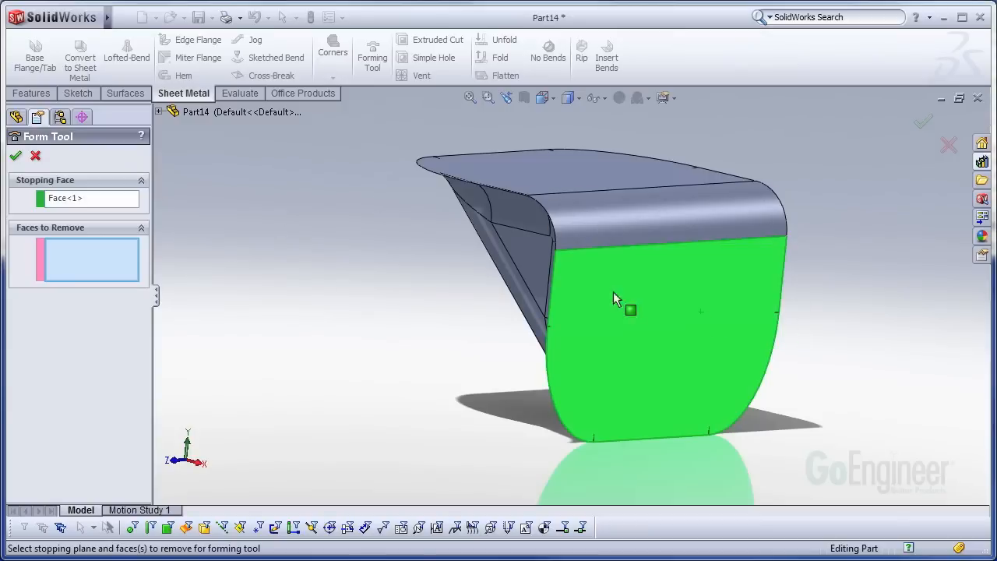
{"action": "mouse_move", "coordinate": [127, 278]}
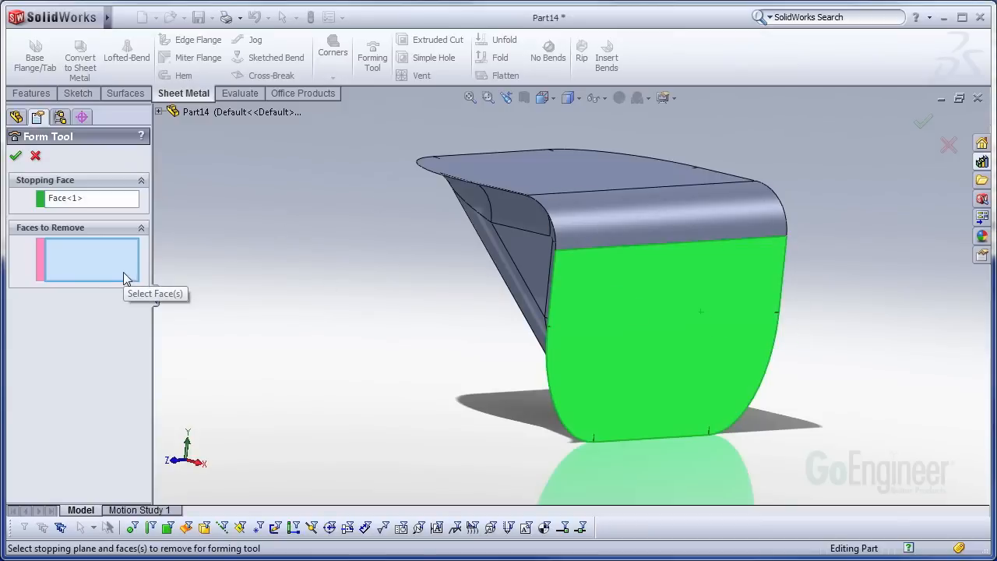
{"action": "left_click", "coordinate": [563, 170]}
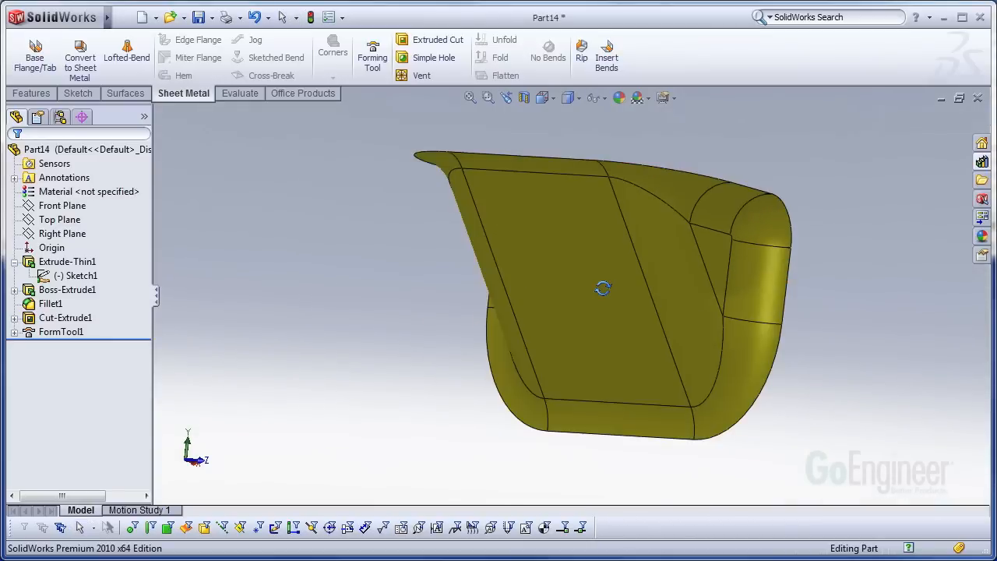
- Select Gusset Forming Tool from the Design Library's forming tools folder
{"action": "left_click_drag", "start_coordinate": [603, 288], "coordinate": [495, 323]}
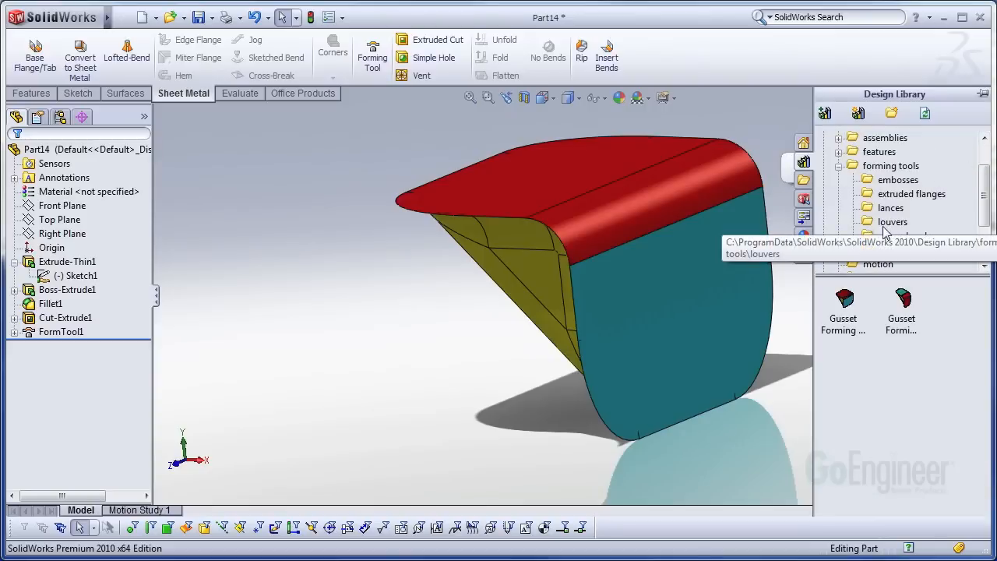
{"action": "mouse_move", "coordinate": [884, 238]}
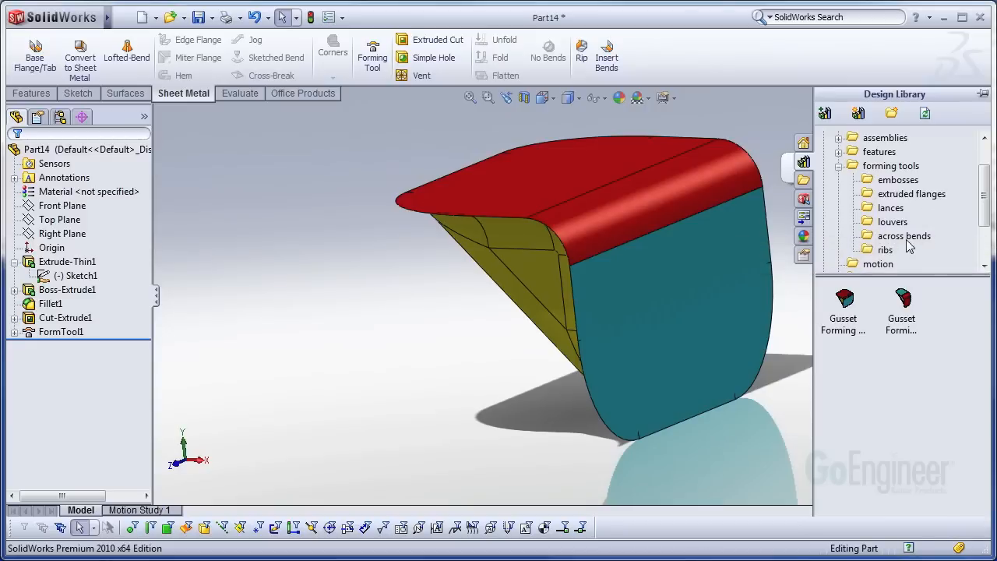
{"action": "left_click", "coordinate": [902, 303]}
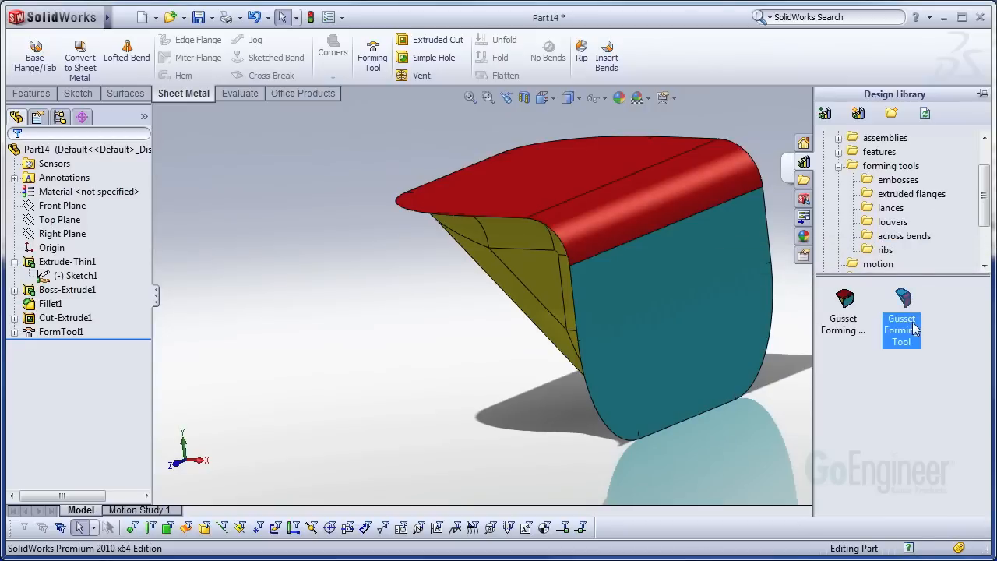
{"action": "mouse_move", "coordinate": [940, 389]}
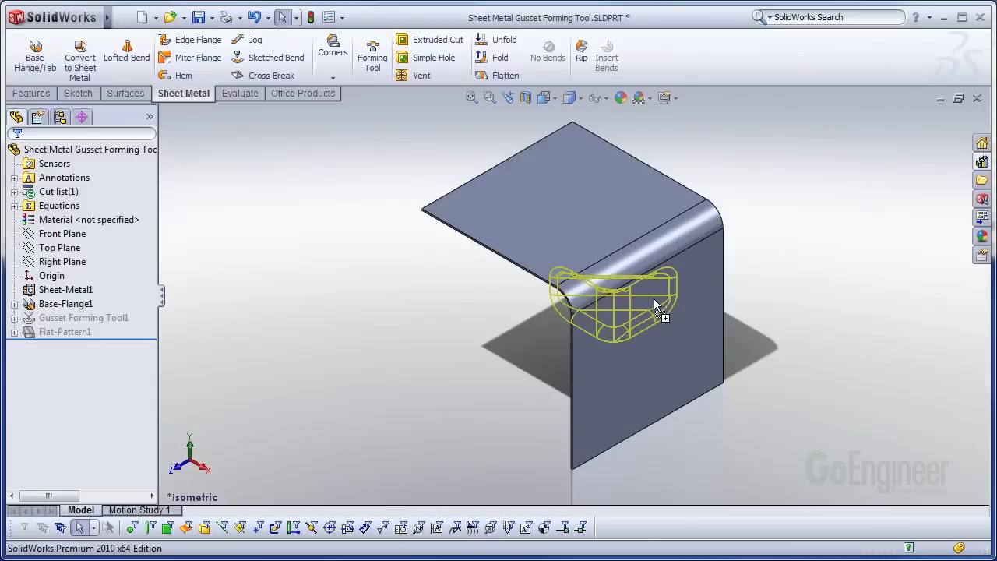
- Place the gusset on the bend face, align it collinear with the bend edge, finish and orbit to inspect
{"action": "left_click", "coordinate": [653, 307]}
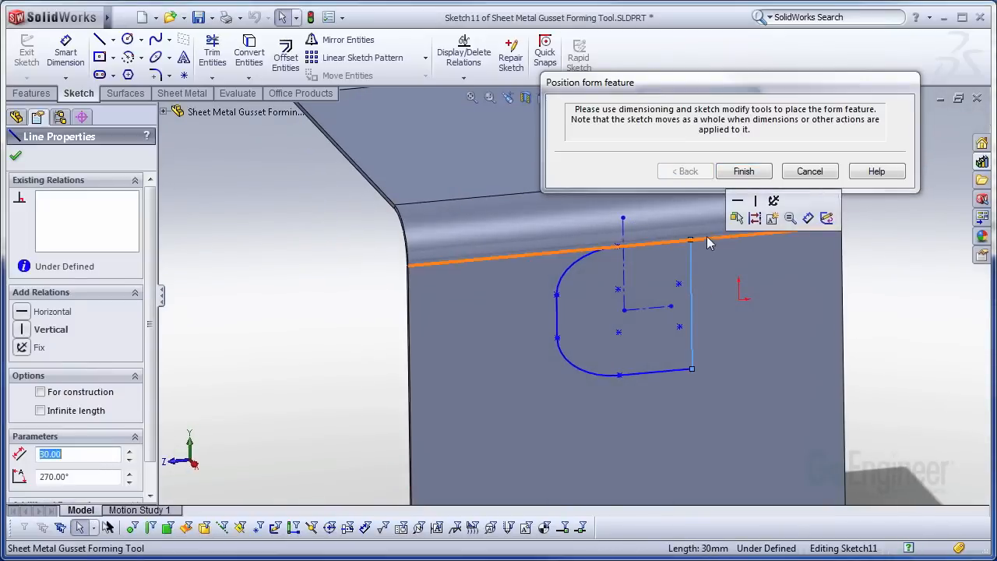
{"action": "mouse_move", "coordinate": [707, 245]}
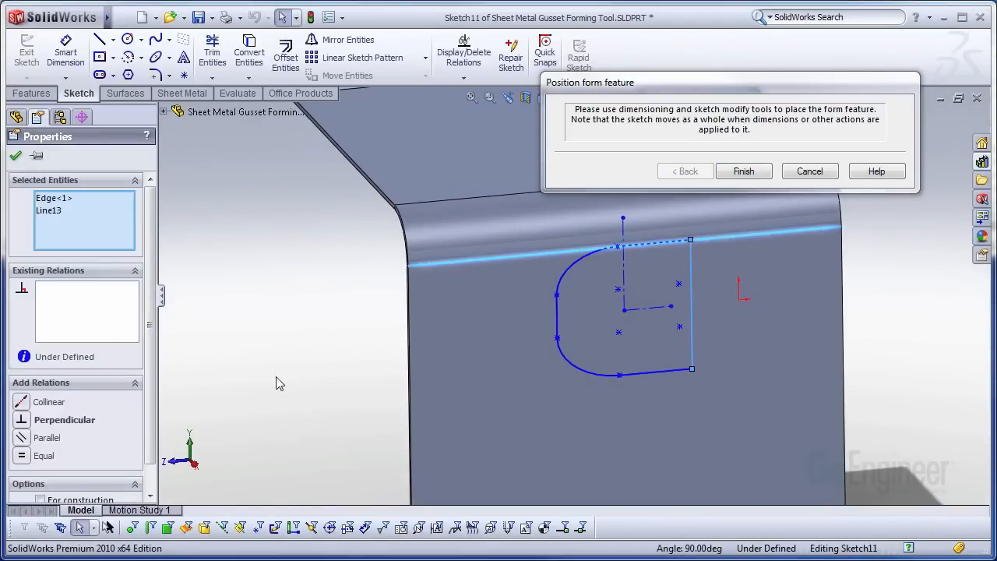
{"action": "left_click", "coordinate": [48, 401]}
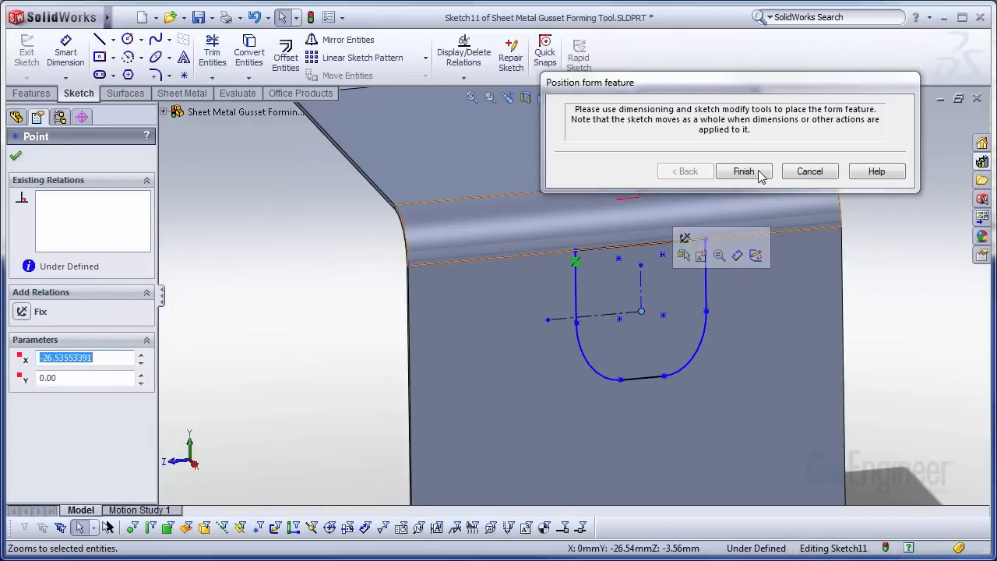
{"action": "left_click", "coordinate": [743, 170]}
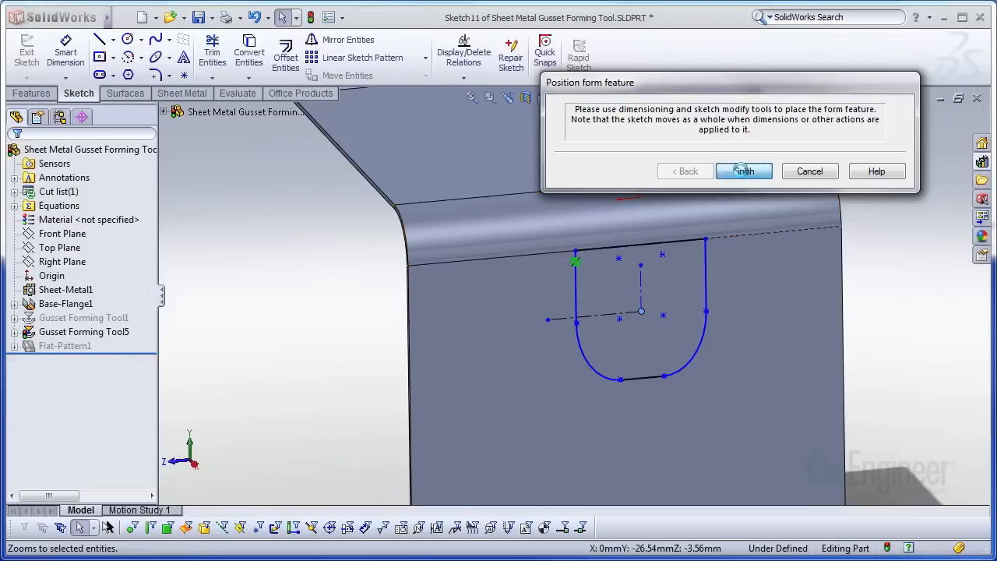
{"action": "left_click", "coordinate": [743, 171]}
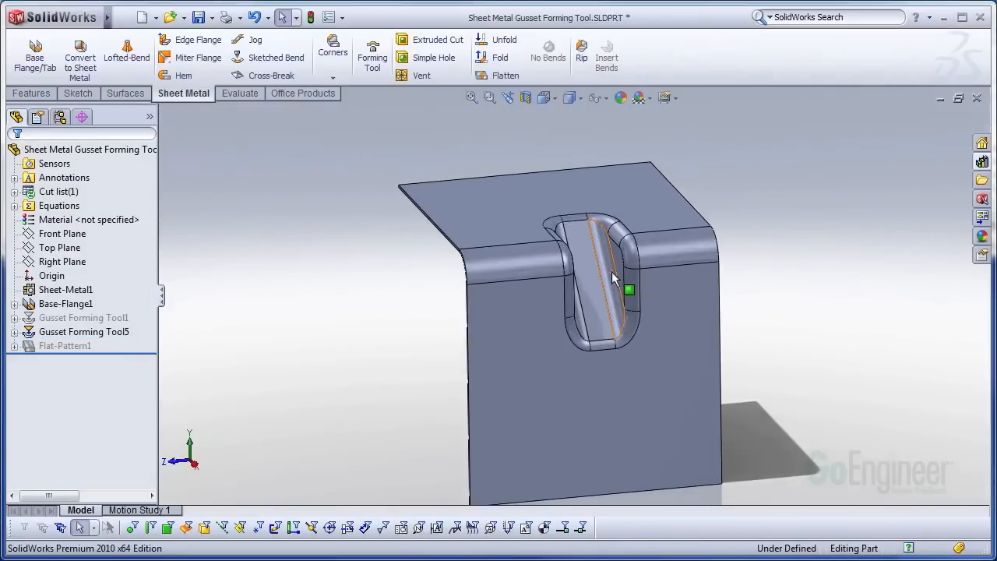
{"action": "left_click_drag", "start_coordinate": [611, 277], "coordinate": [681, 327]}
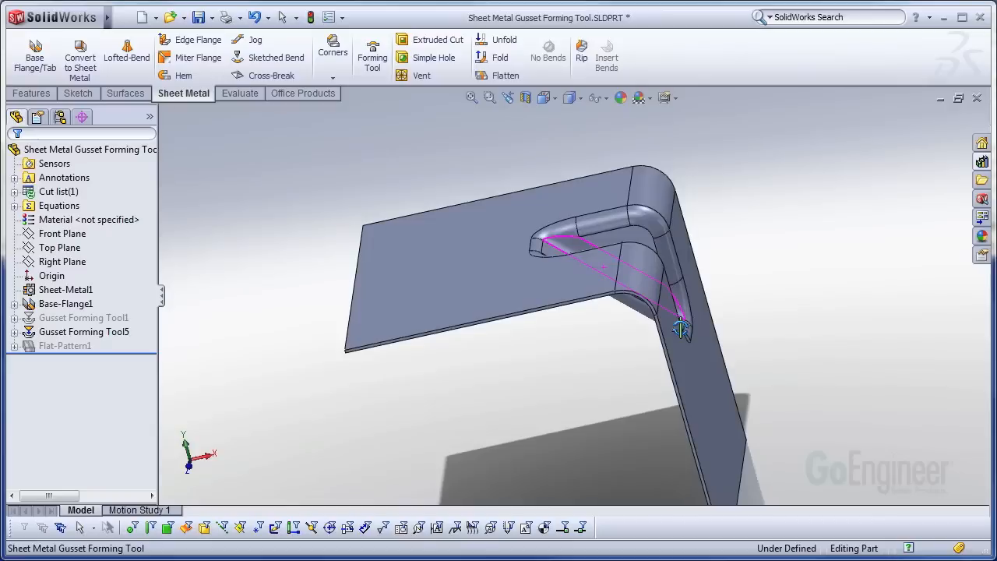